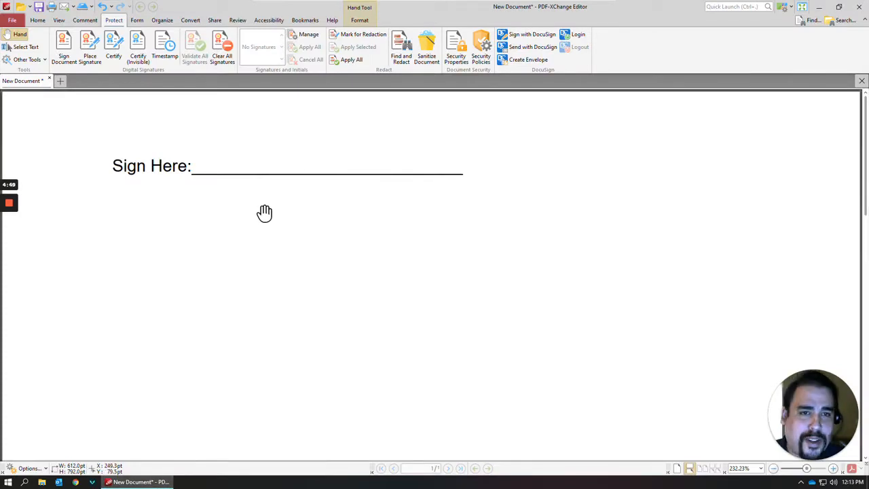
pyautogui.moveTo(128, 187)
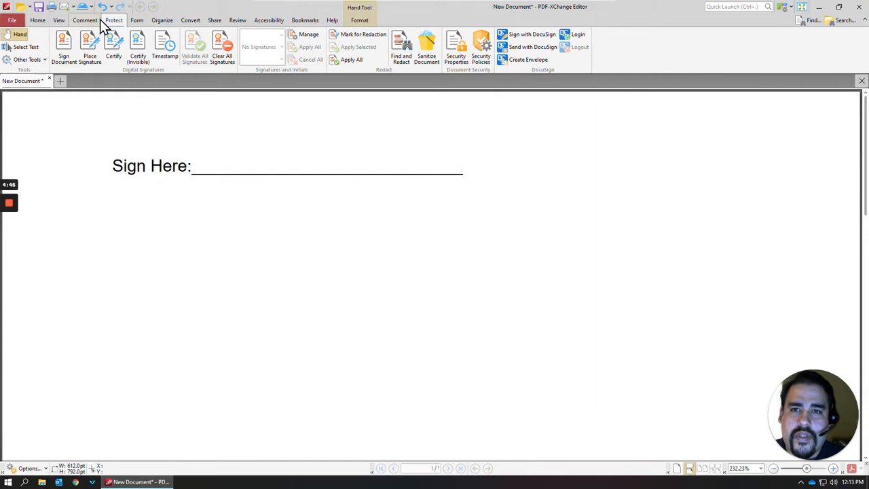
pyautogui.moveTo(228, 65)
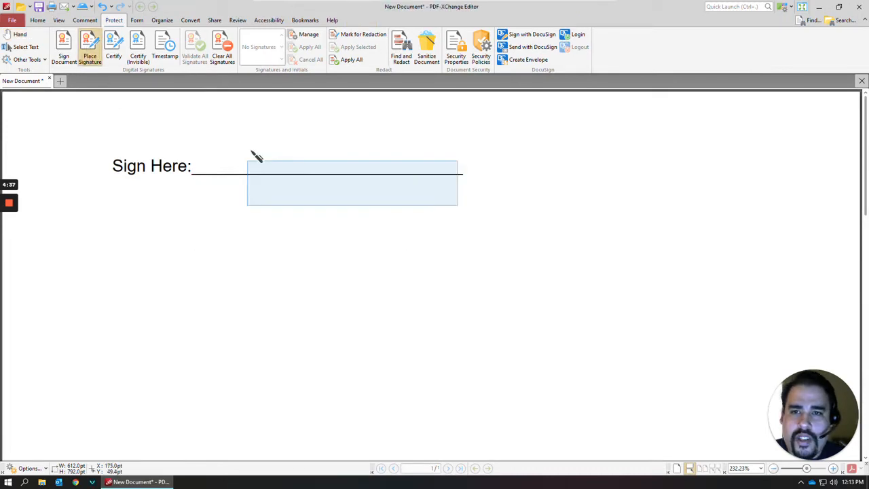
pyautogui.click(351, 183)
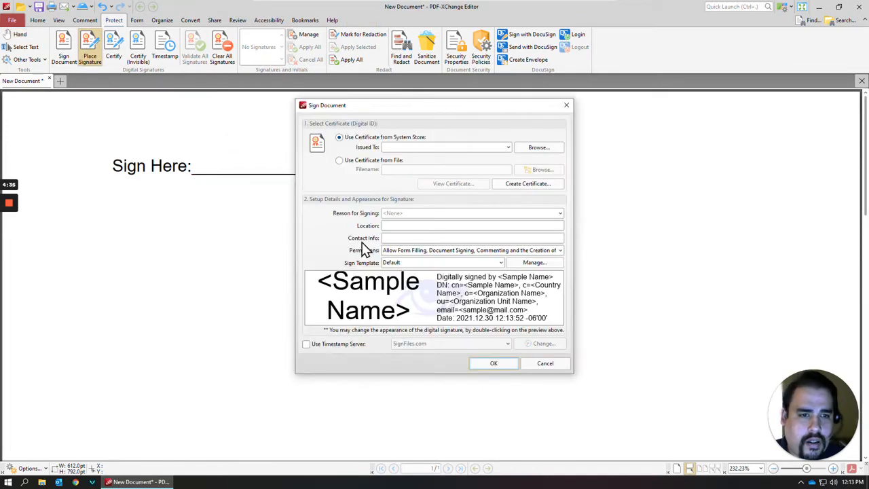
pyautogui.moveTo(473, 326)
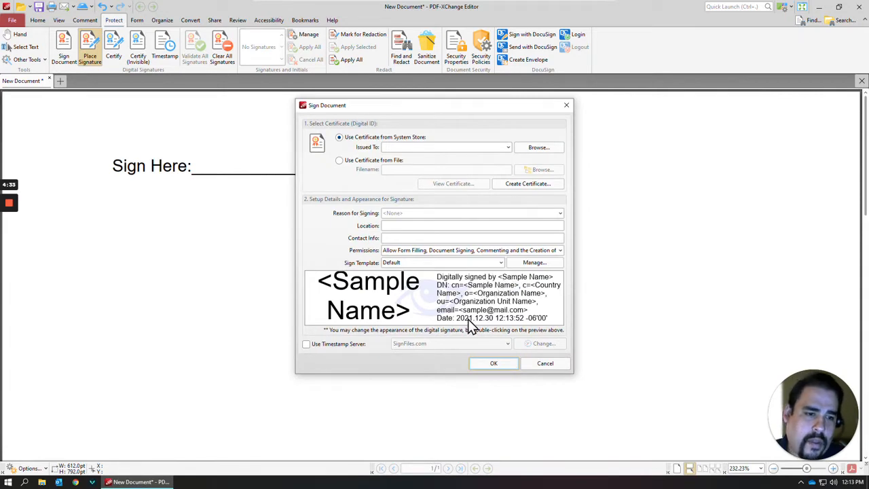
pyautogui.moveTo(503, 315)
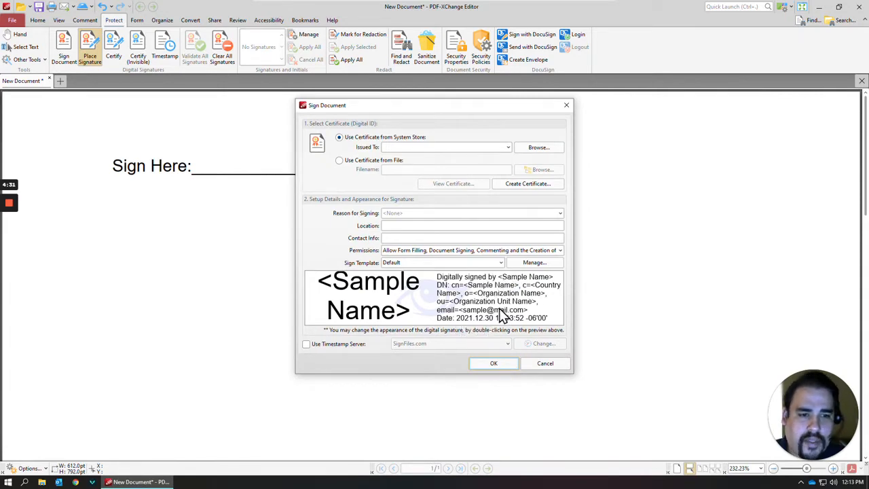
pyautogui.moveTo(573, 375)
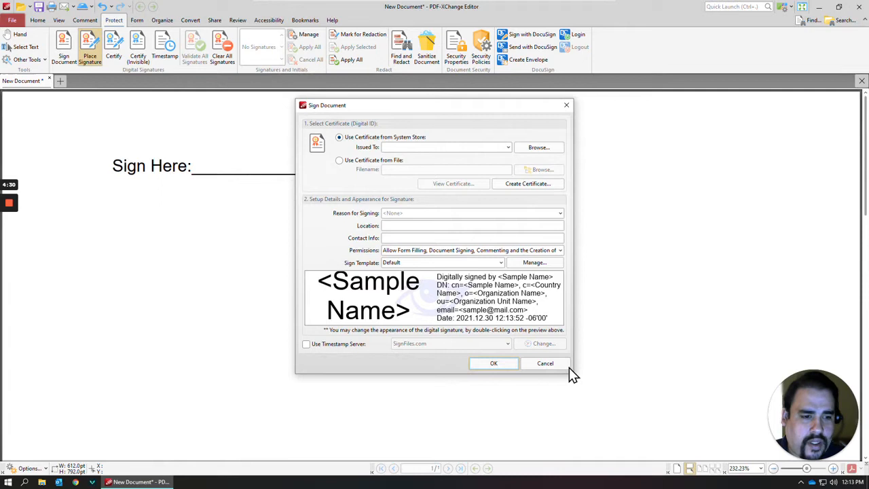
pyautogui.click(545, 364)
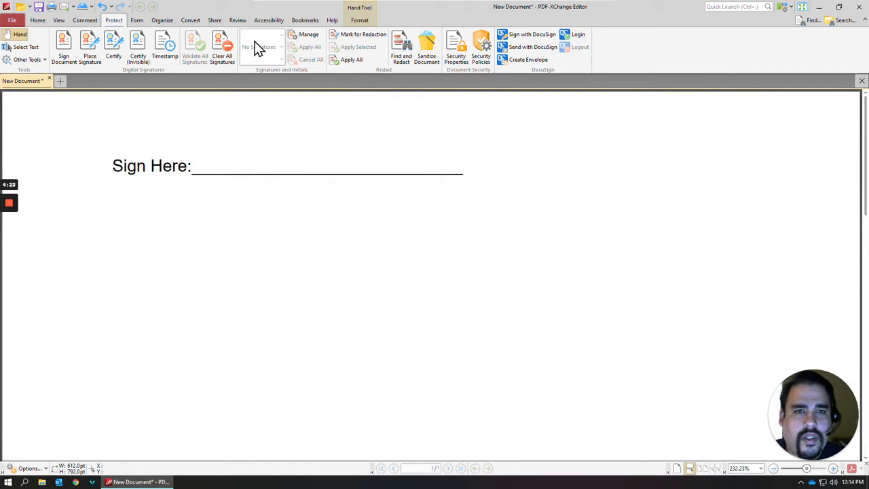
pyautogui.moveTo(263, 81)
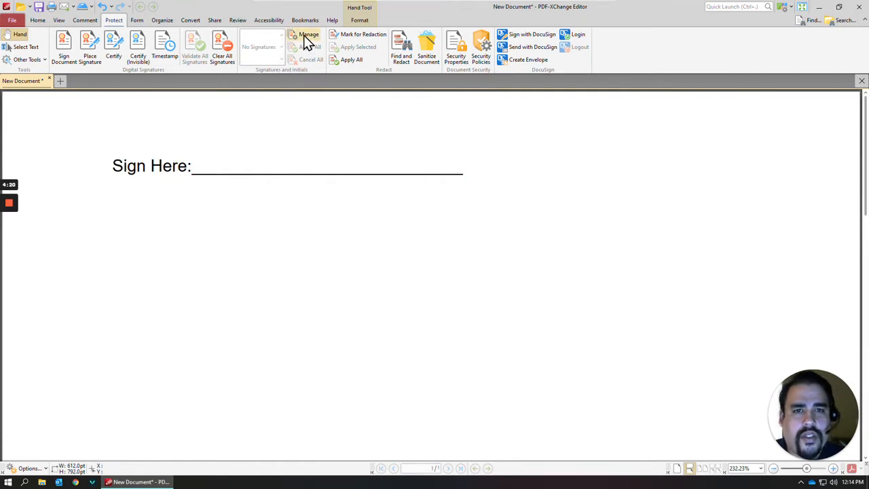
pyautogui.click(308, 34)
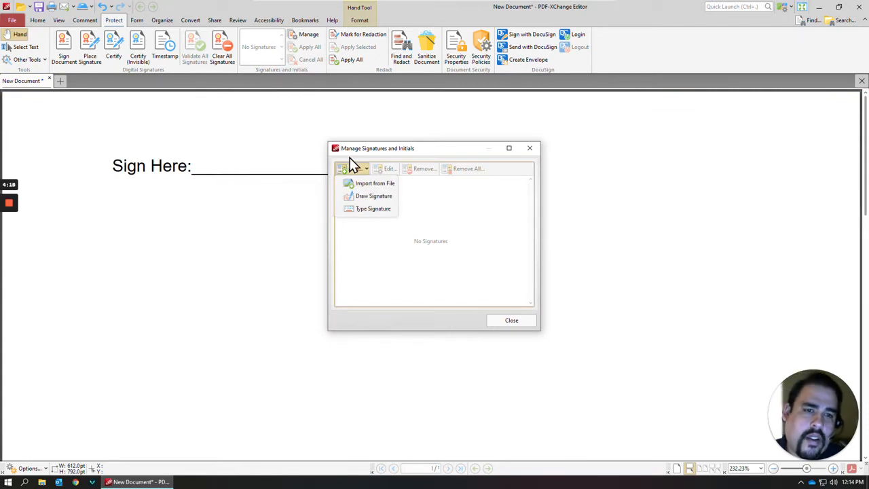
pyautogui.moveTo(366, 154)
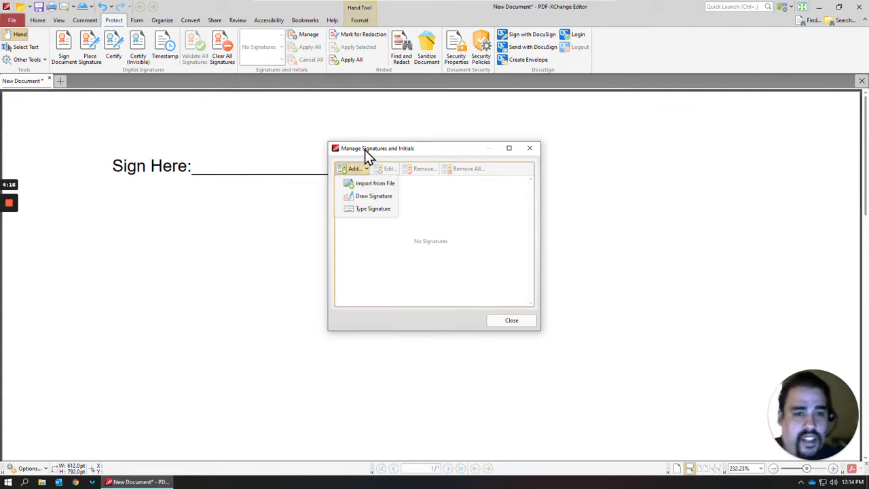
pyautogui.moveTo(371, 209)
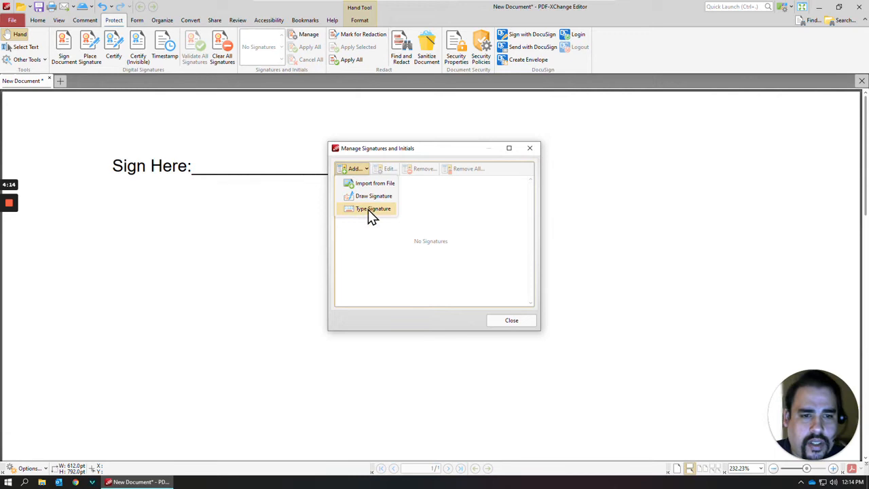
pyautogui.click(374, 209)
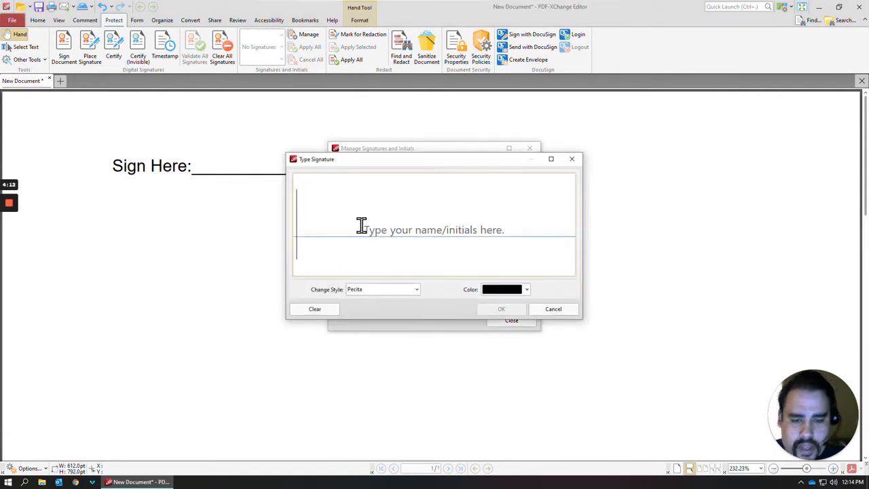
pyautogui.write('Luis Pas')
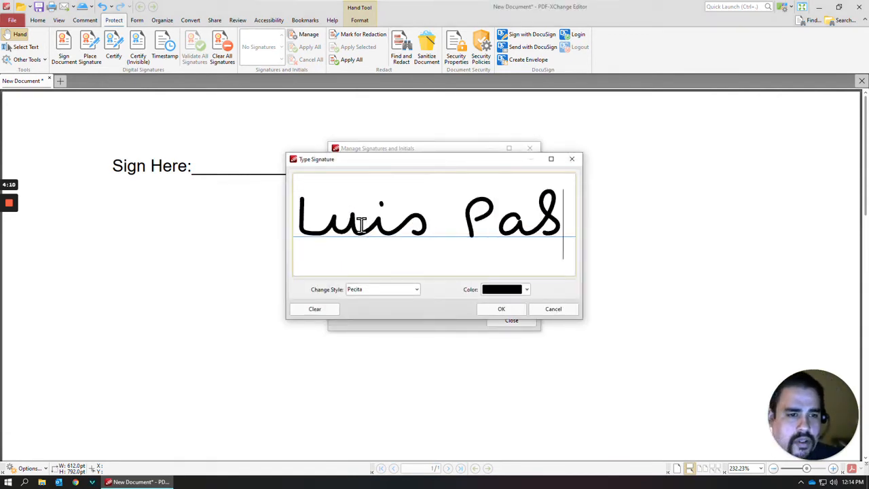
pyautogui.write('on')
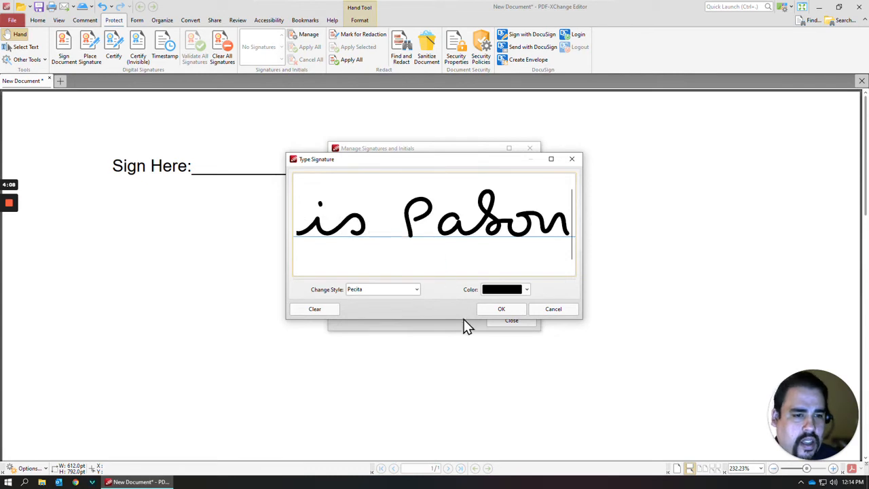
pyautogui.click(501, 309)
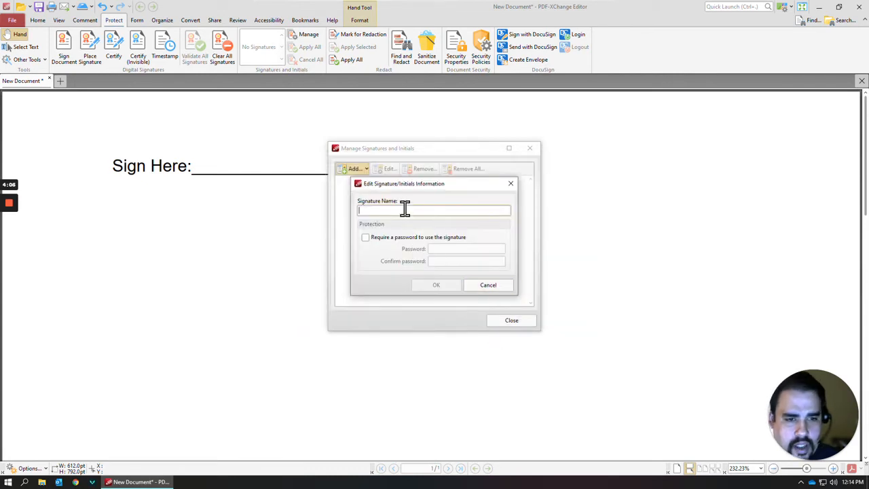
pyautogui.write('Typed')
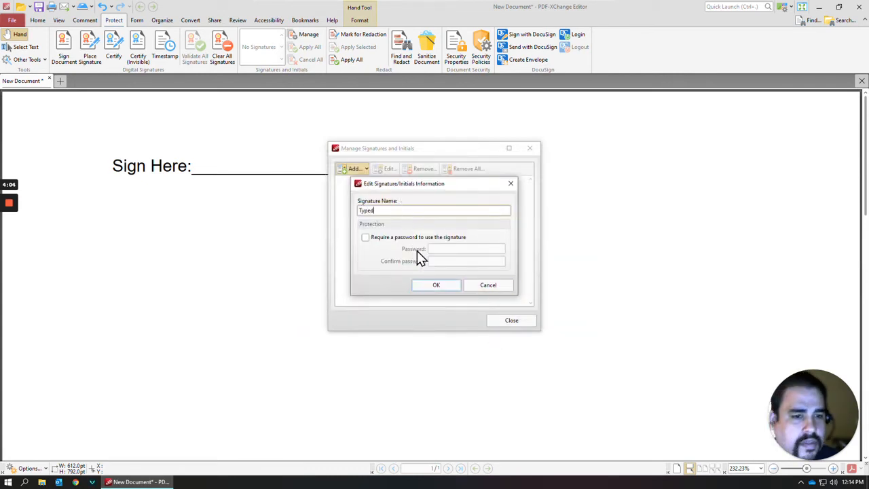
pyautogui.click(435, 285)
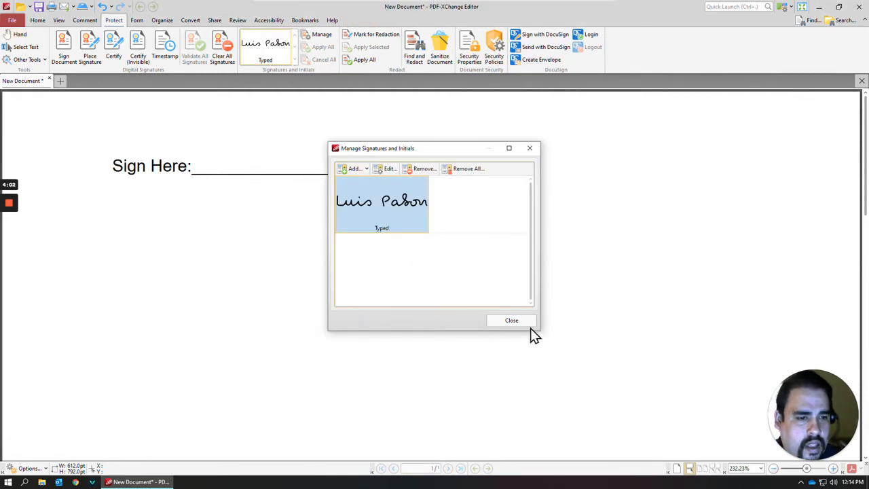
# Place the typed signature and an extra copy on the Sign Here line, then discard both with Cancel All
pyautogui.click(510, 320)
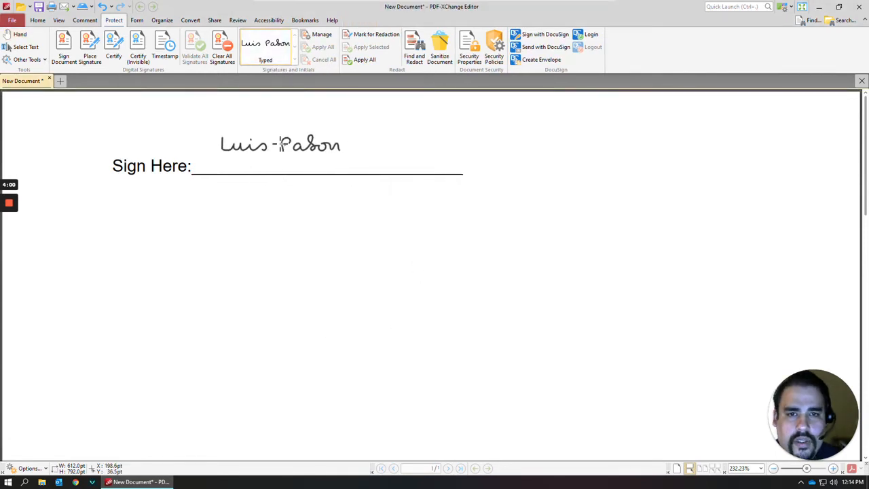
pyautogui.moveTo(280, 144); pyautogui.dragTo(263, 162)
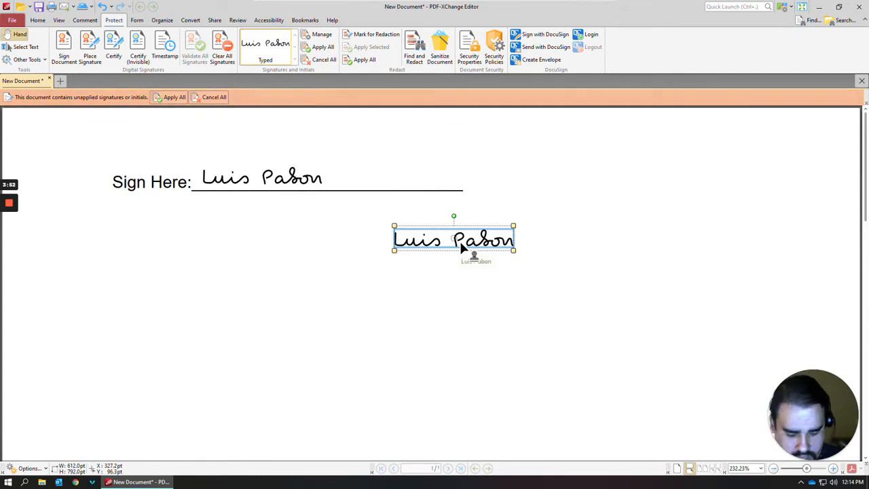
pyautogui.moveTo(453, 239); pyautogui.dragTo(278, 179)
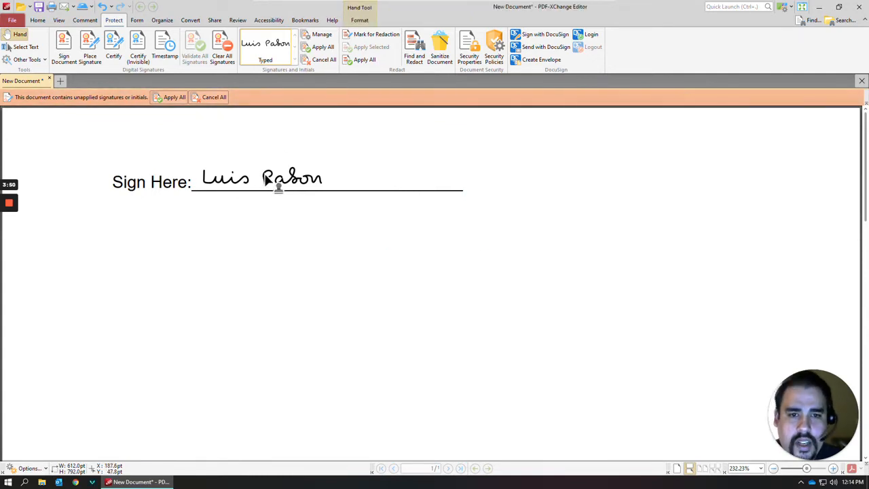
pyautogui.click(260, 179)
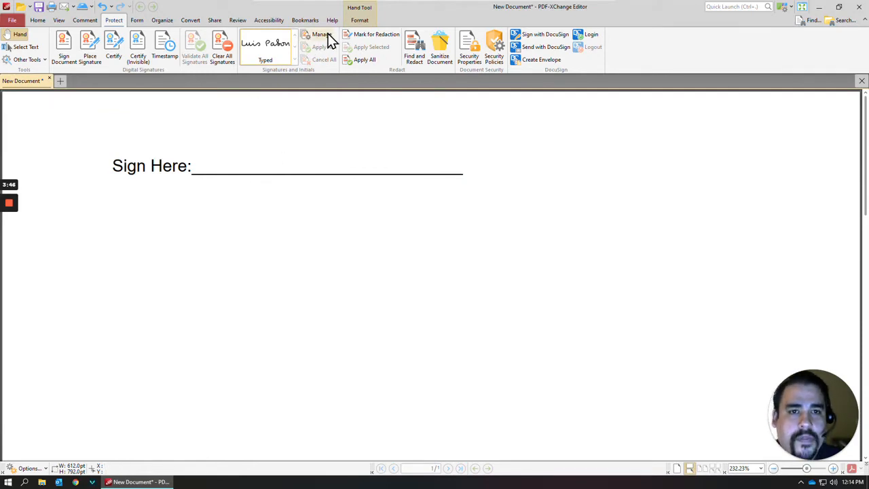
# Draw a freehand scribble signature, save it as Default, and leave the manager to place it
pyautogui.click(320, 34)
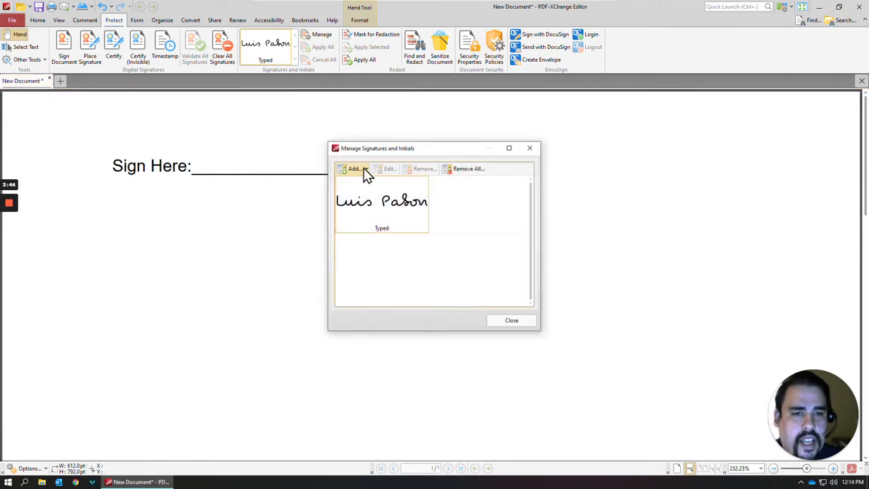
pyautogui.click(356, 168)
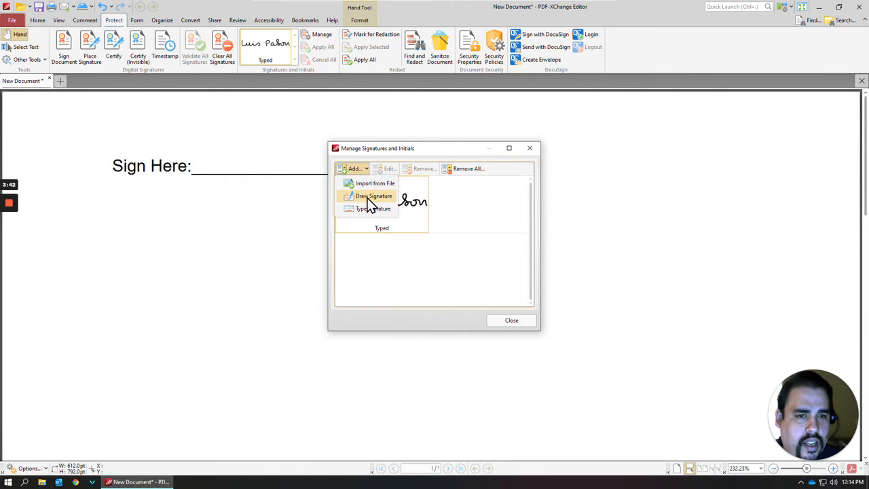
pyautogui.click(375, 195)
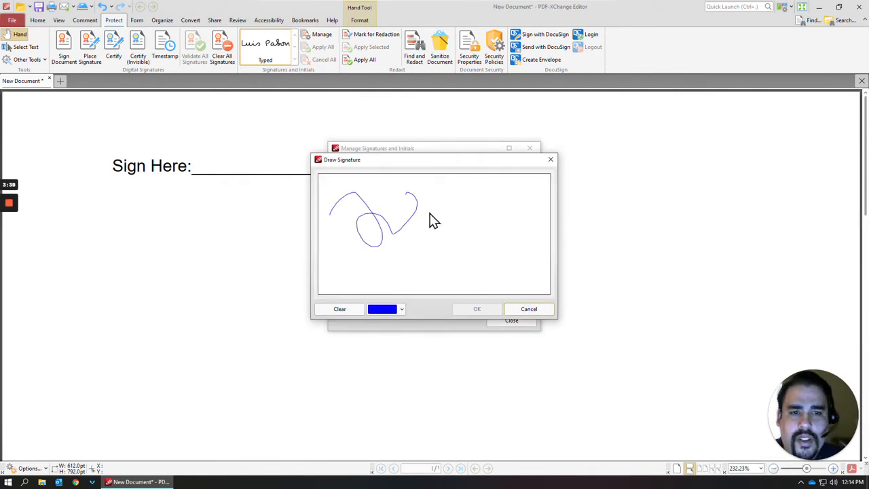
pyautogui.moveTo(407, 197); pyautogui.dragTo(435, 244)
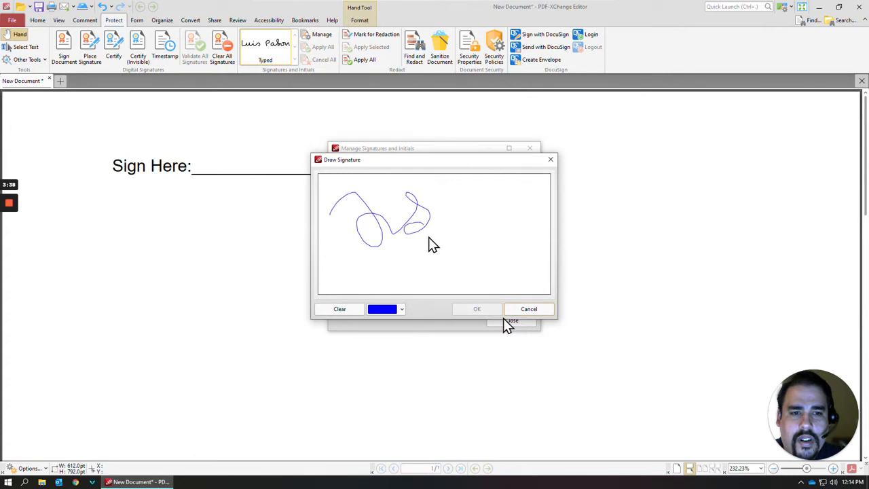
pyautogui.click(476, 309)
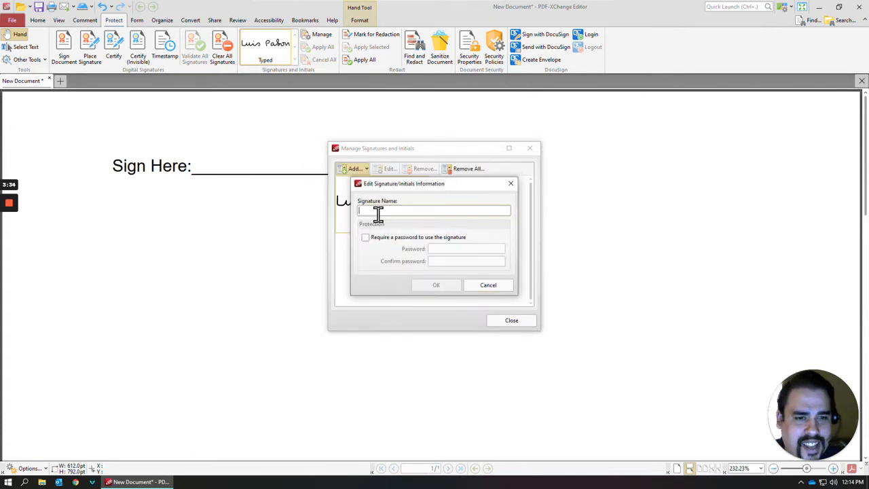
pyautogui.write('Default')
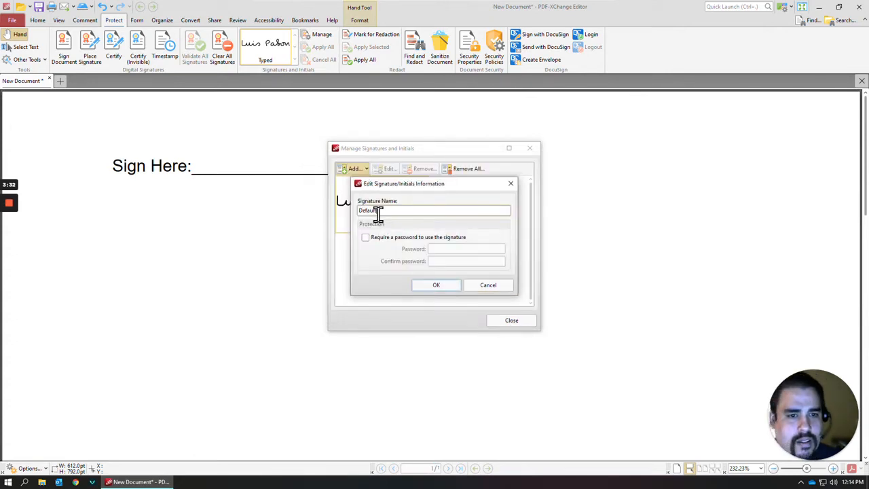
pyautogui.click(436, 286)
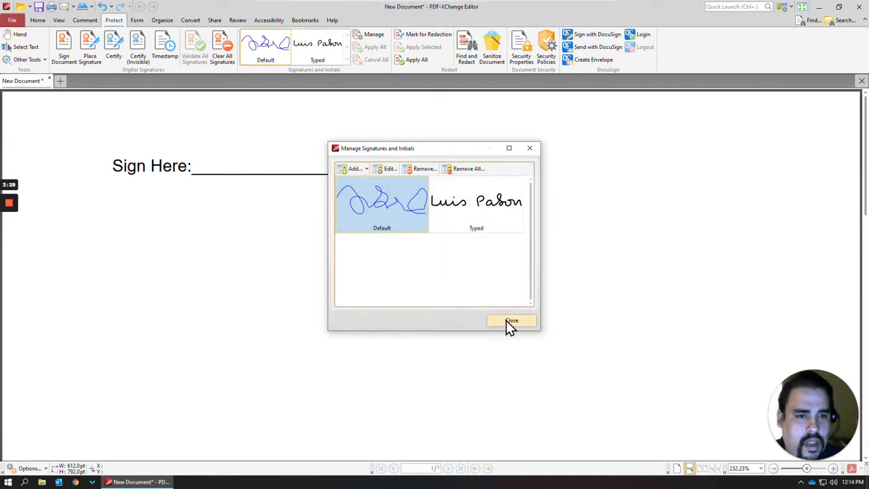
pyautogui.click(510, 321)
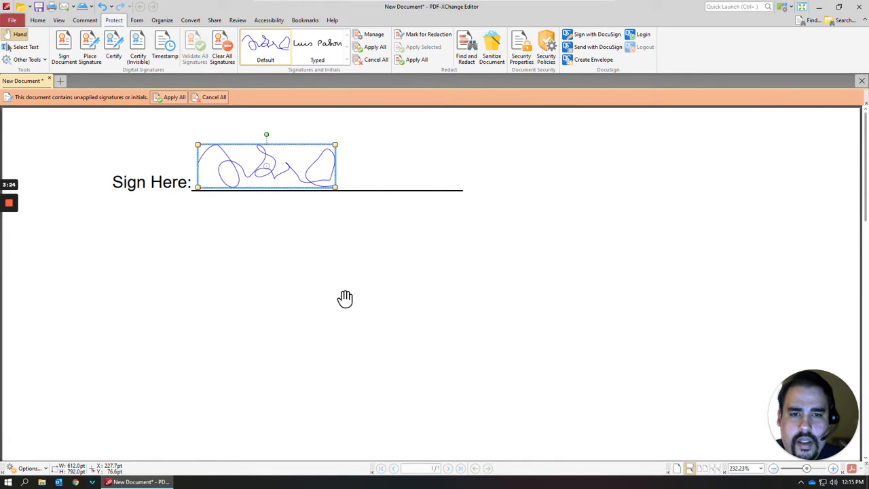
# Add a signature from file, choosing Signature.pdf with the Tom Smith handwriting as the source
pyautogui.click(375, 34)
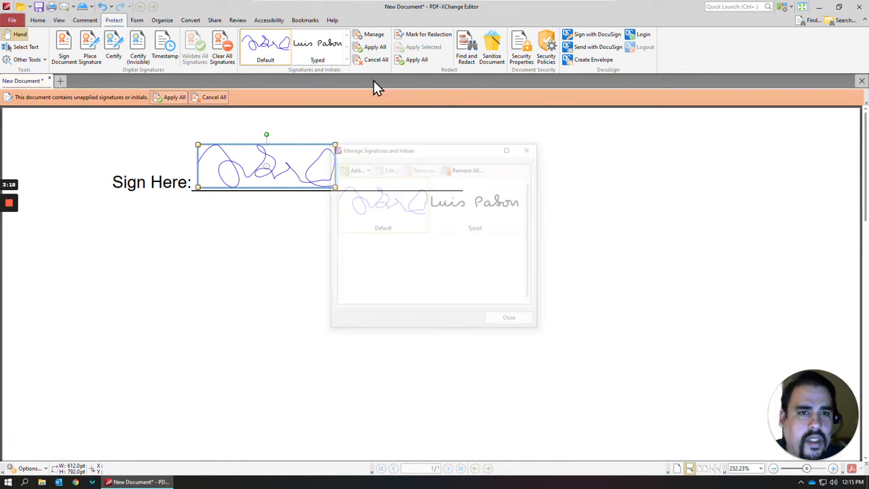
pyautogui.click(353, 168)
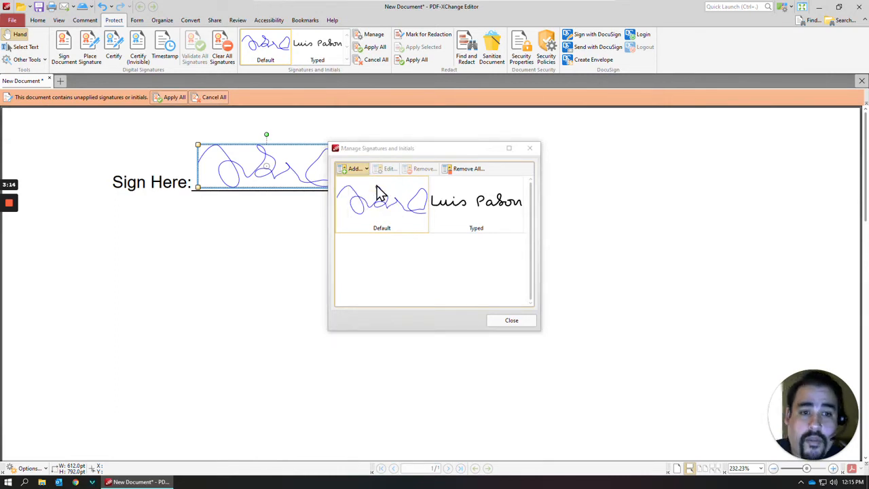
pyautogui.click(353, 168)
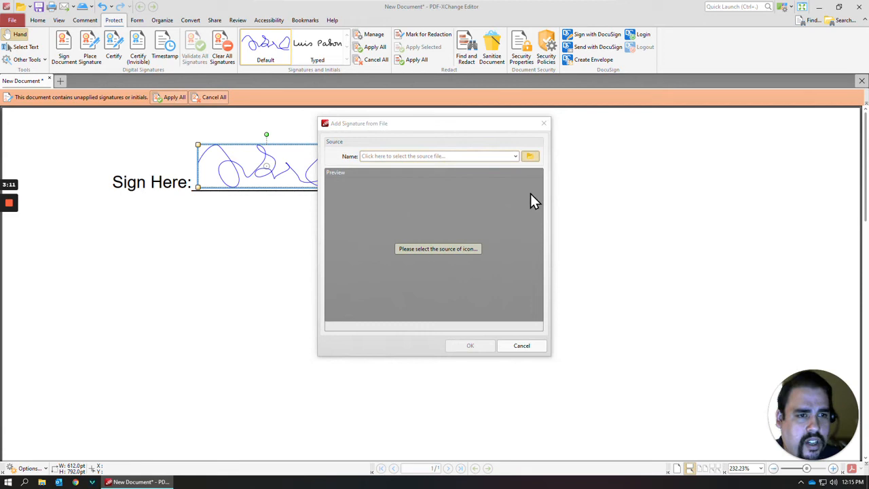
pyautogui.click(529, 156)
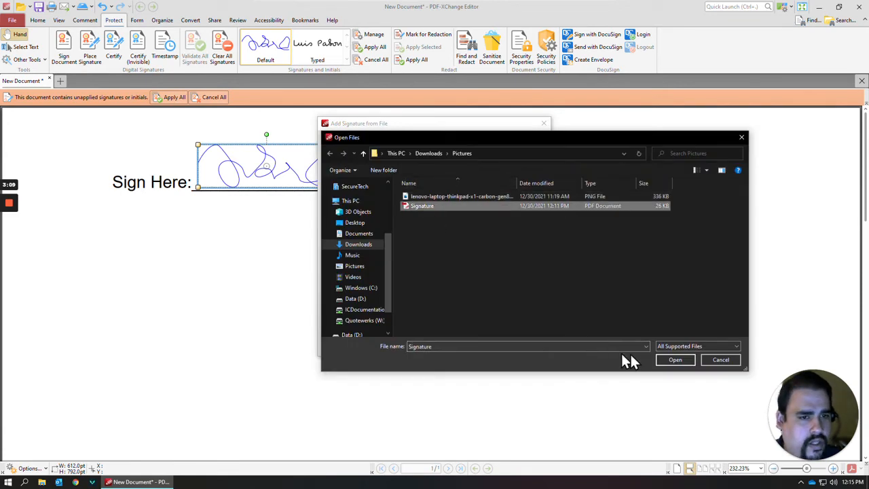
pyautogui.click(674, 358)
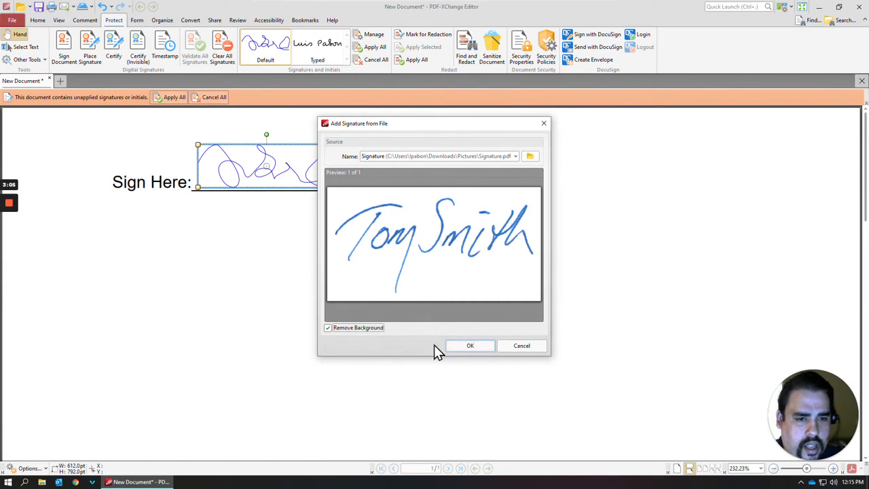
pyautogui.click(470, 346)
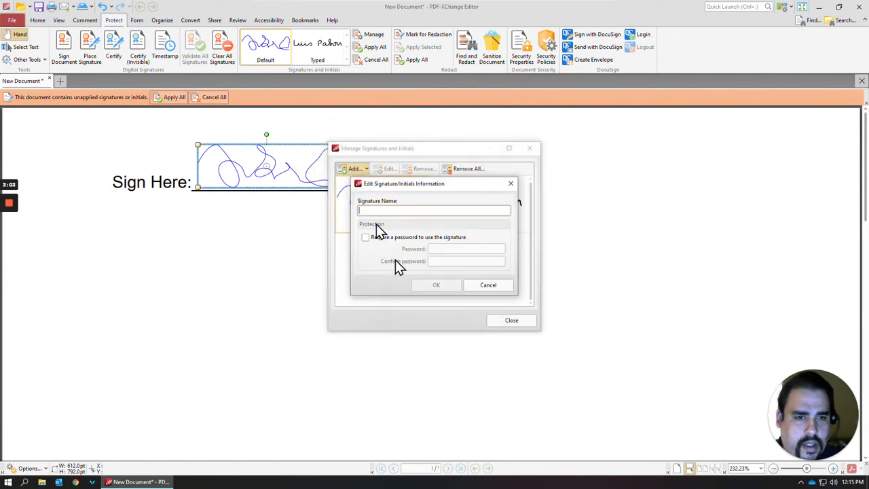
pyautogui.write('De')
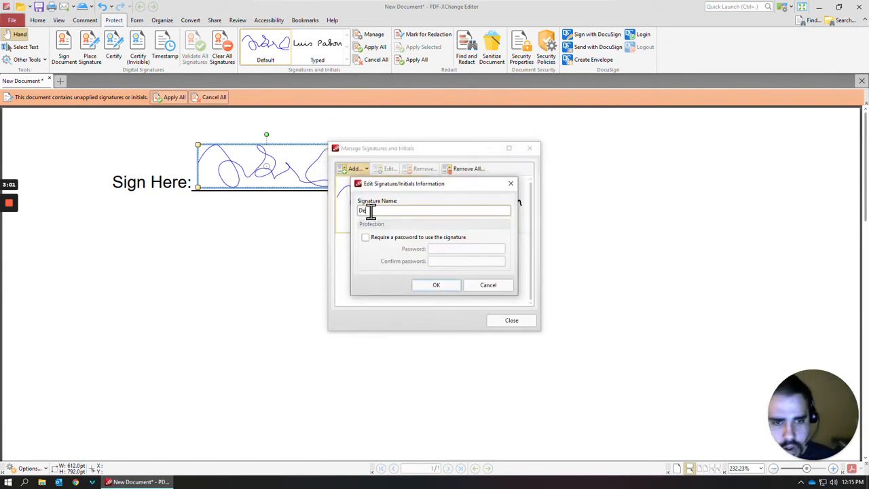
pyautogui.write('fault')
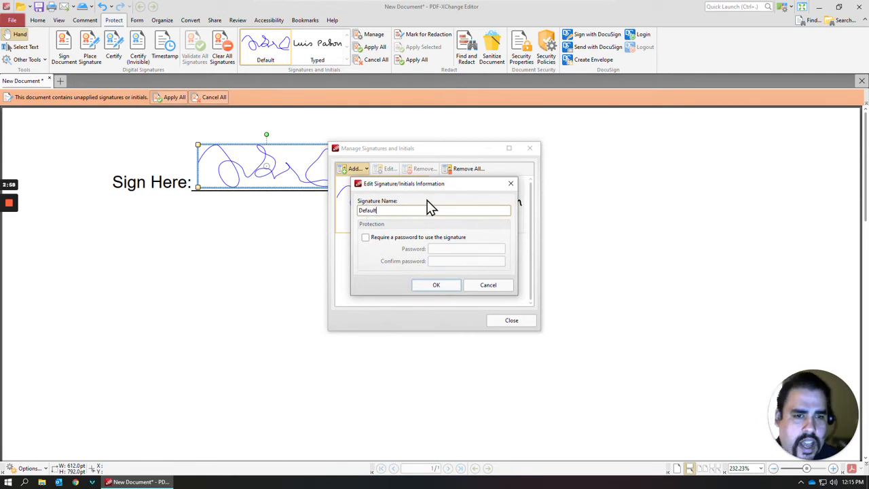
pyautogui.moveTo(361, 201)
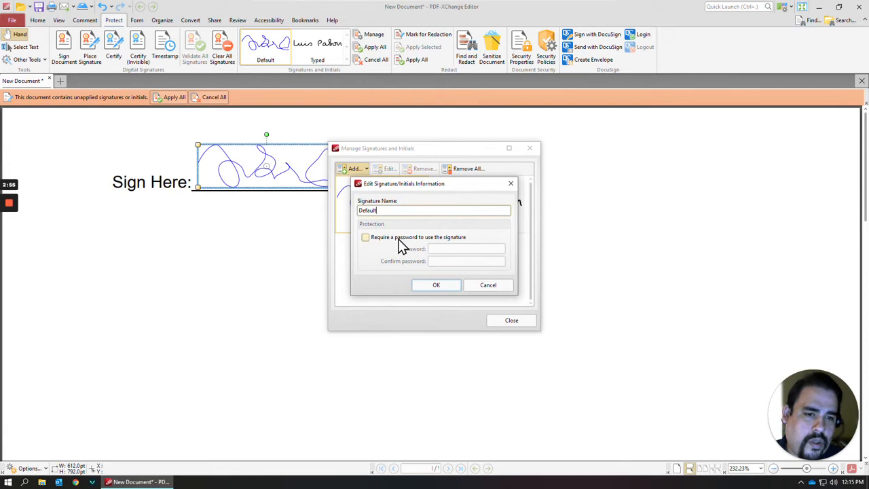
pyautogui.click(366, 237)
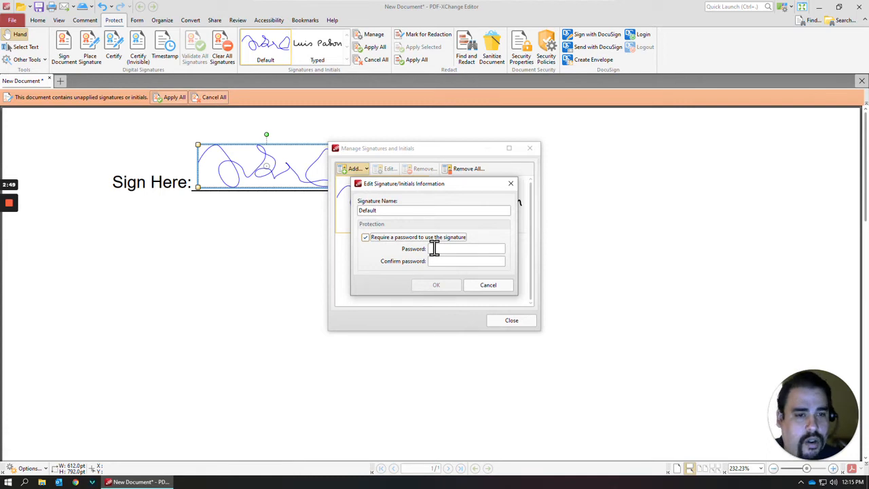
pyautogui.click(367, 236)
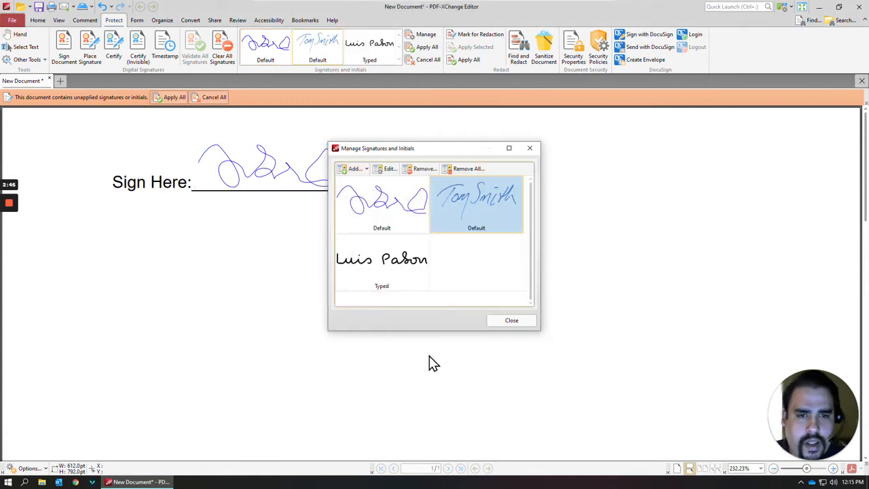
pyautogui.moveTo(511, 321)
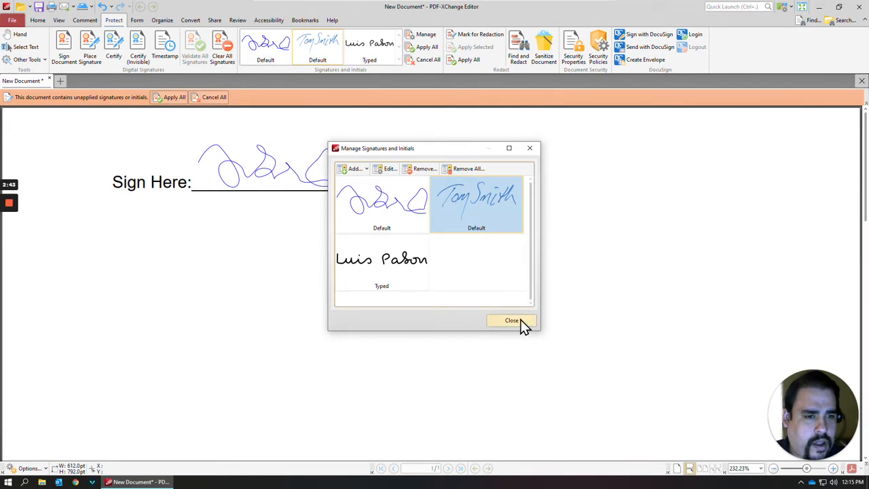
pyautogui.click(511, 320)
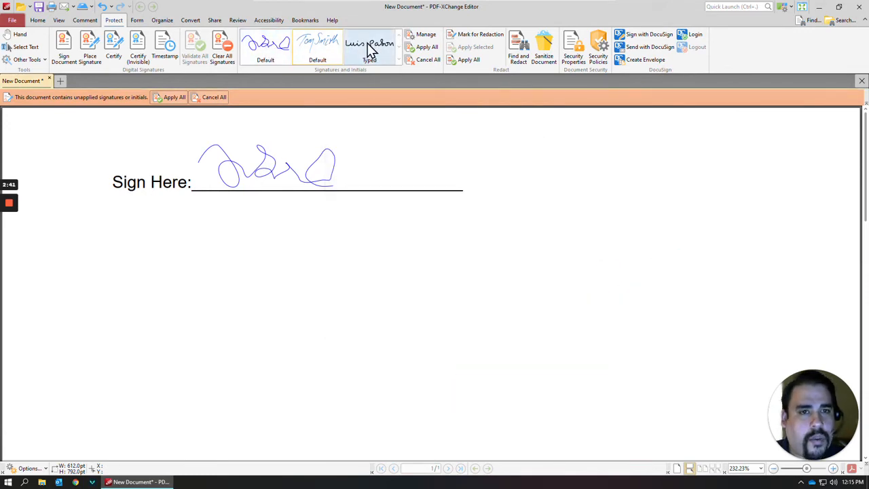
pyautogui.click(318, 42)
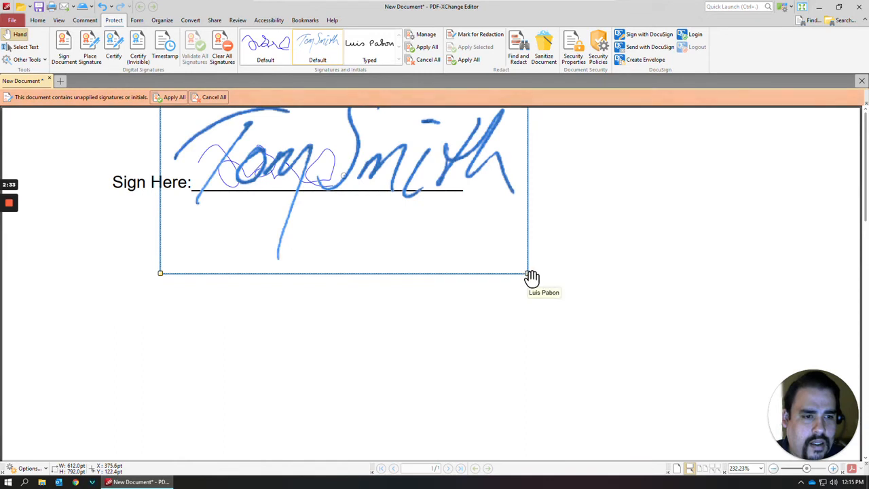
pyautogui.moveTo(483, 277)
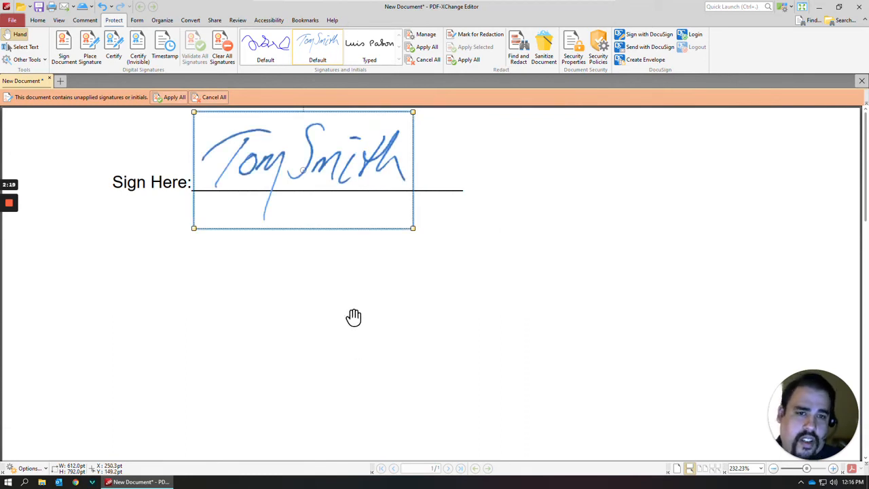
pyautogui.moveTo(174, 109)
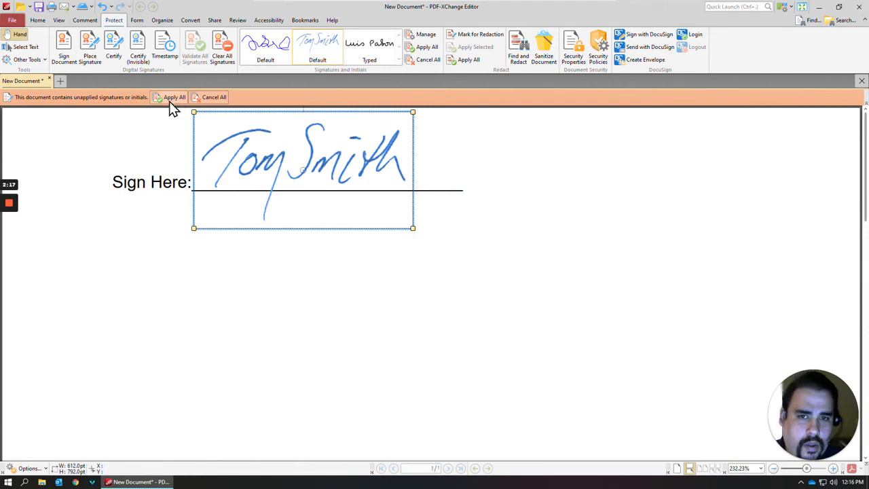
# Apply the placed Tom Smith signature permanently with Apply All
pyautogui.click(173, 98)
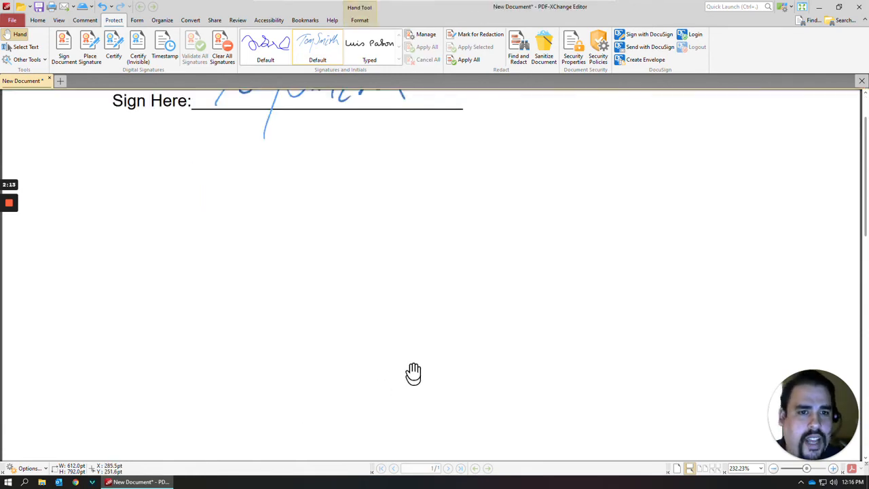
pyautogui.scroll(-3)
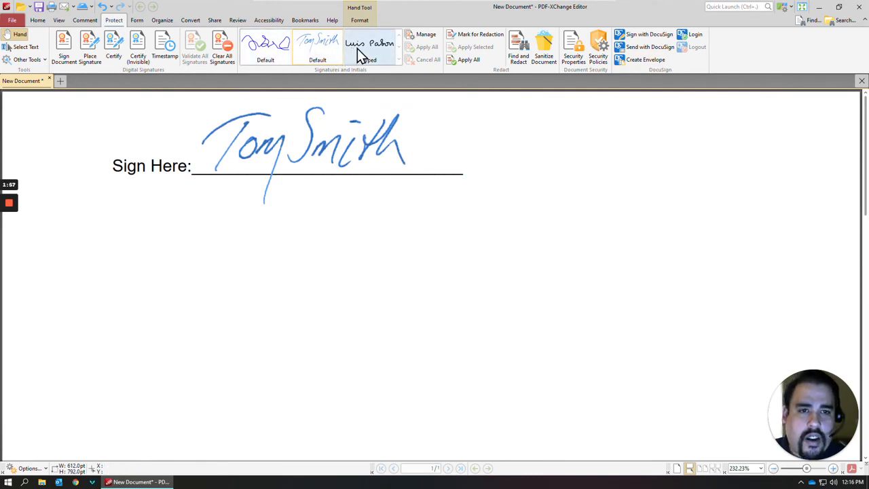
# Remove the scribbled drawn Default signature from the saved list and confirm the deletion
pyautogui.click(427, 34)
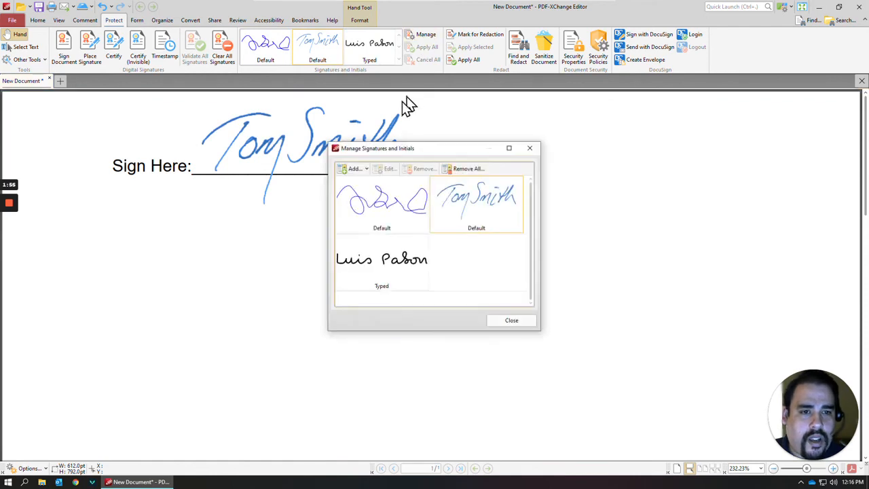
pyautogui.click(381, 204)
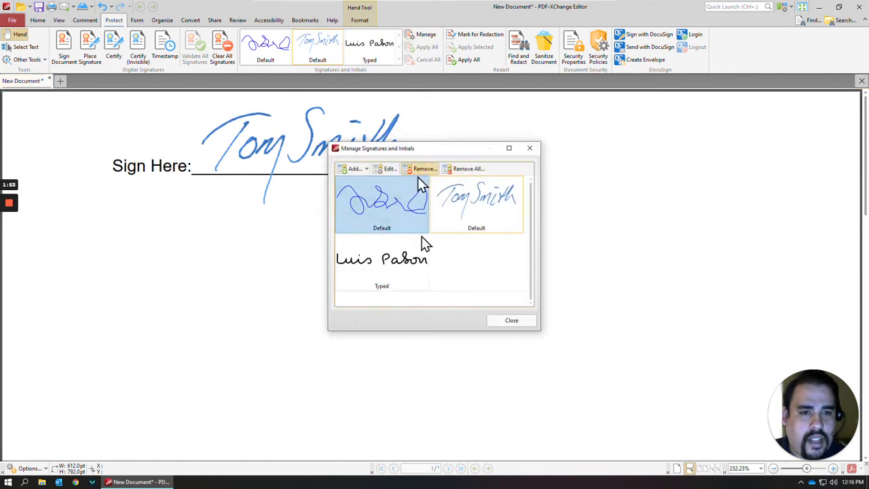
pyautogui.click(424, 168)
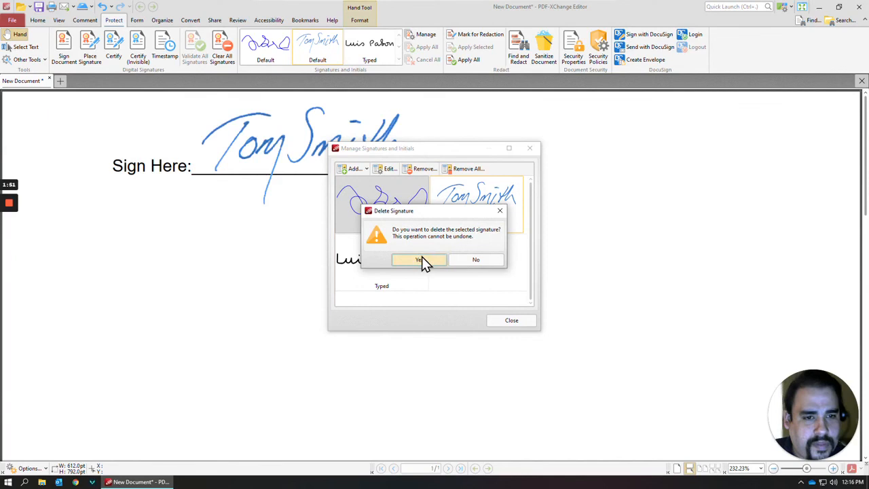
pyautogui.click(418, 259)
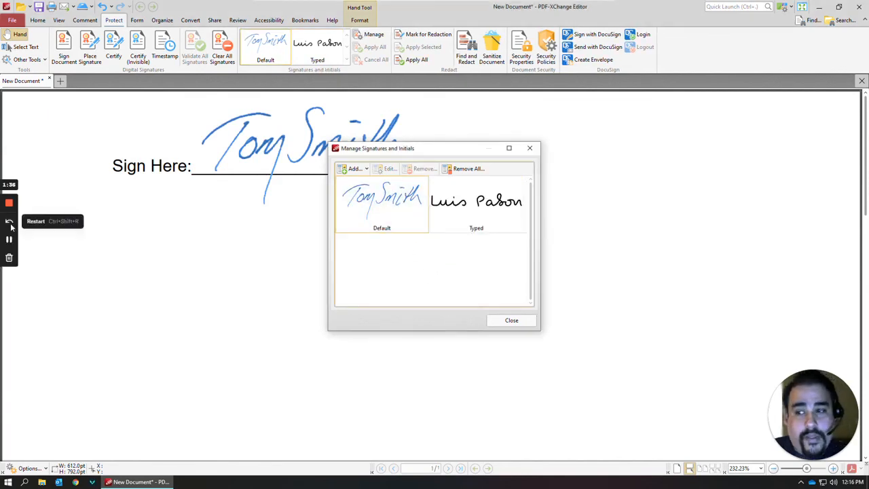